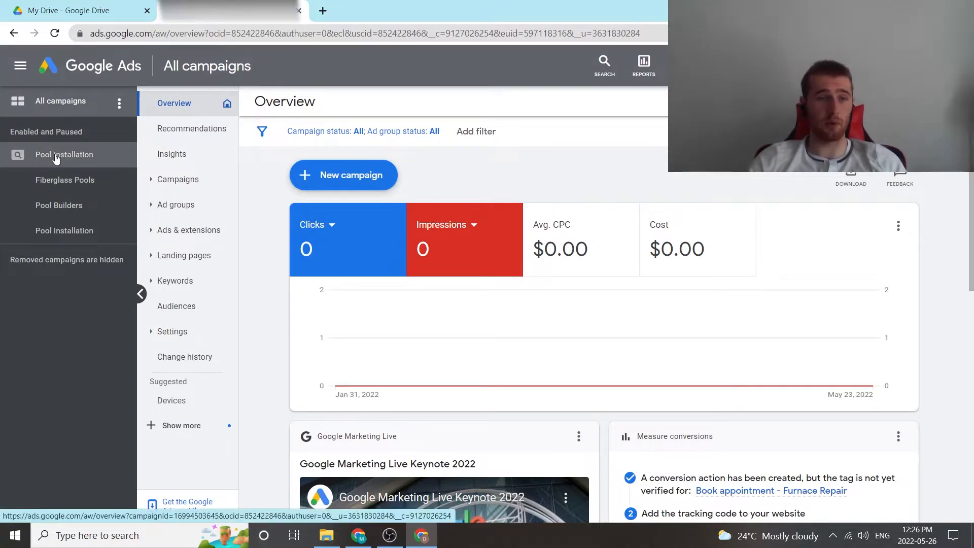
Show the Pool Installation campaign's settings with its Maximize clicks bidding (CA$7.59 max CPC)
{"action": "left_click", "coordinate": [63, 155]}
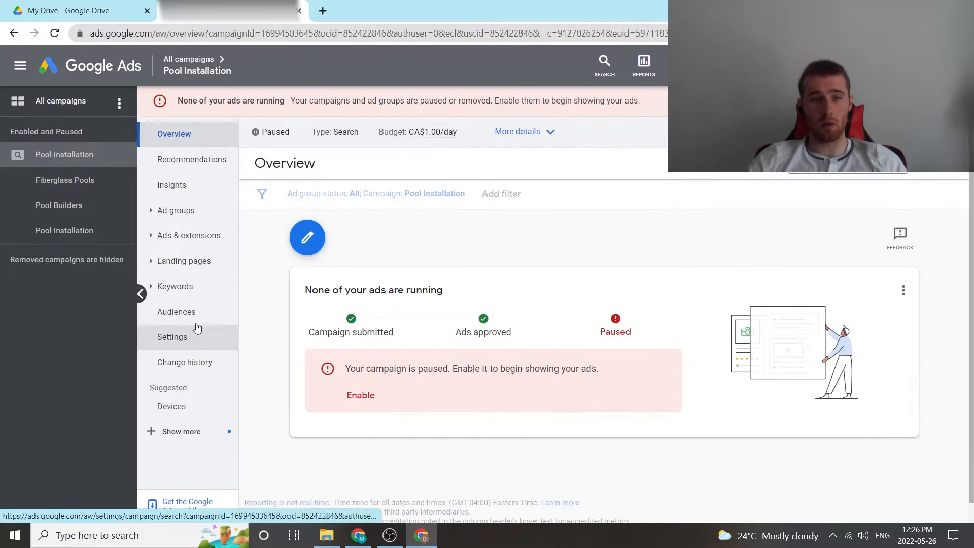
{"action": "left_click", "coordinate": [173, 337]}
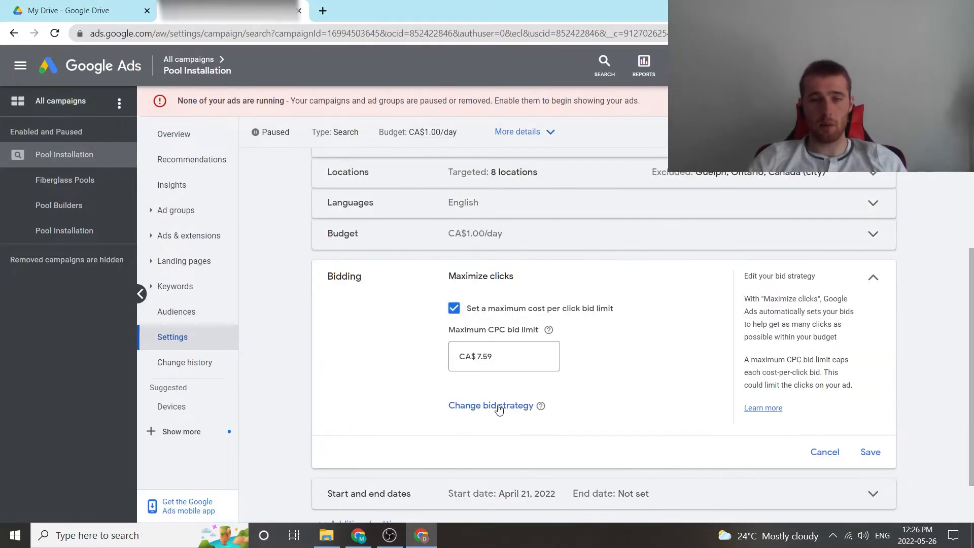
Begin changing the bid strategy and list all available strategies to choose from directly
{"action": "left_click", "coordinate": [491, 405]}
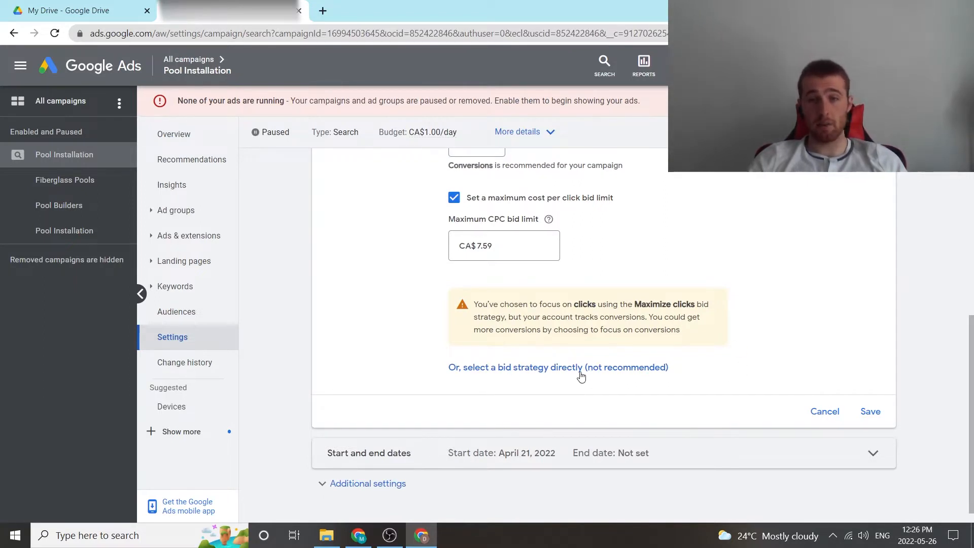
{"action": "mouse_move", "coordinate": [605, 372]}
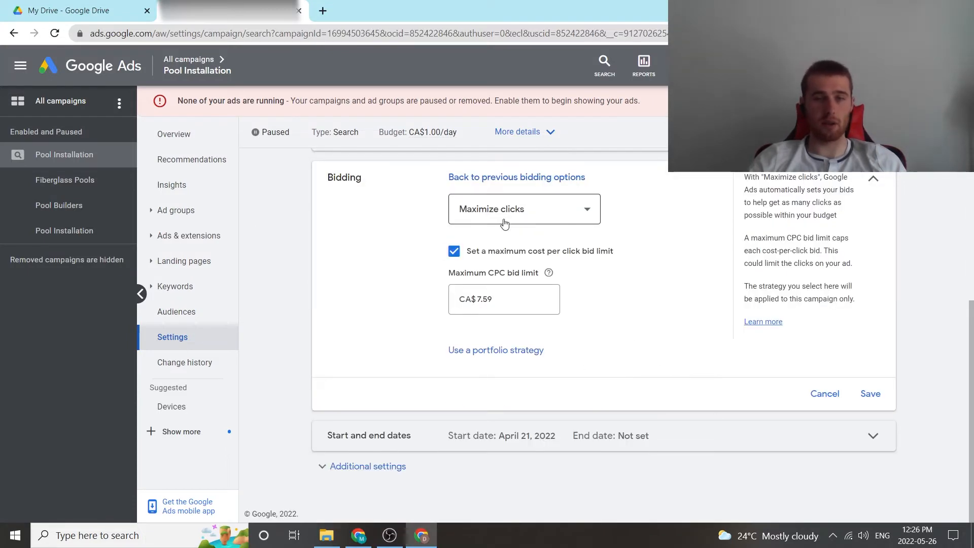
{"action": "left_click", "coordinate": [523, 209]}
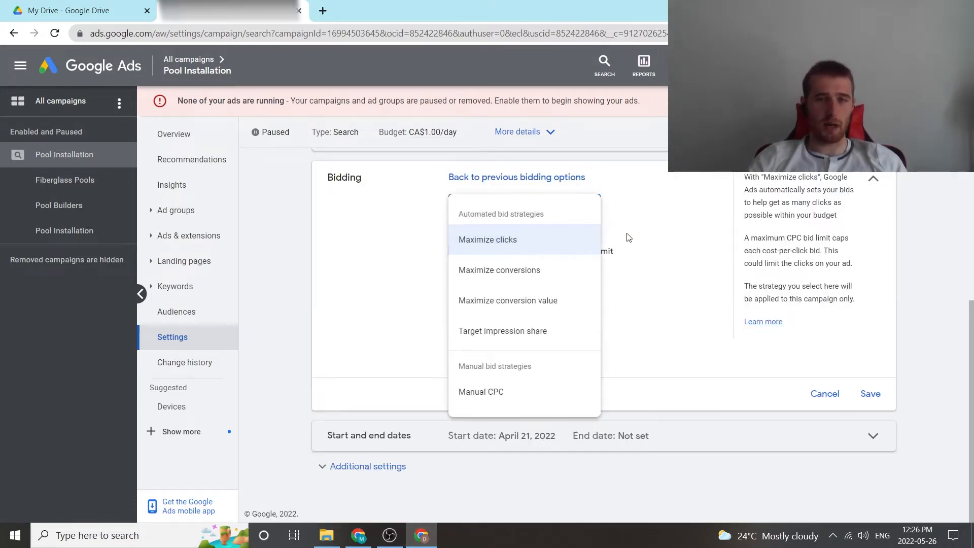
Choose Maximize conversions and enable the optional target cost per action
{"action": "left_click", "coordinate": [499, 269]}
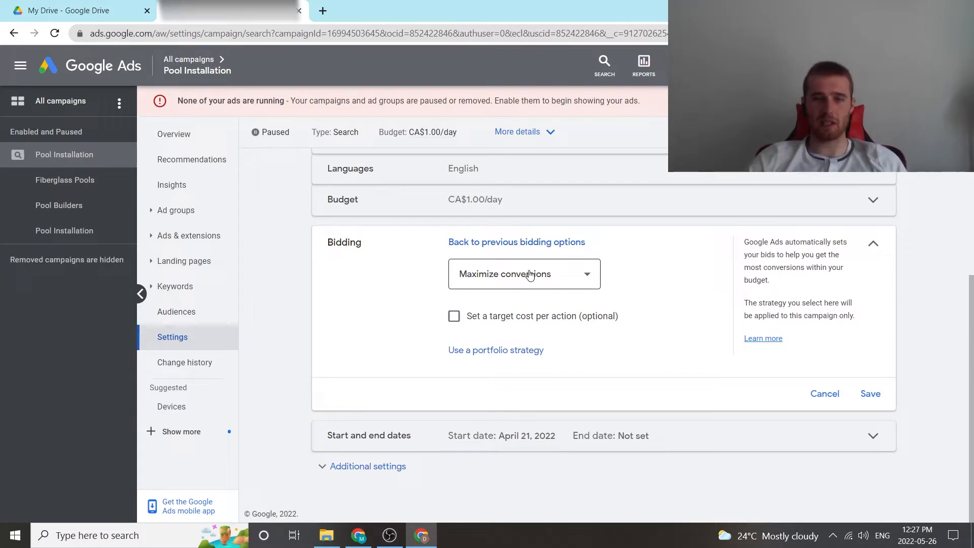
{"action": "mouse_move", "coordinate": [561, 287]}
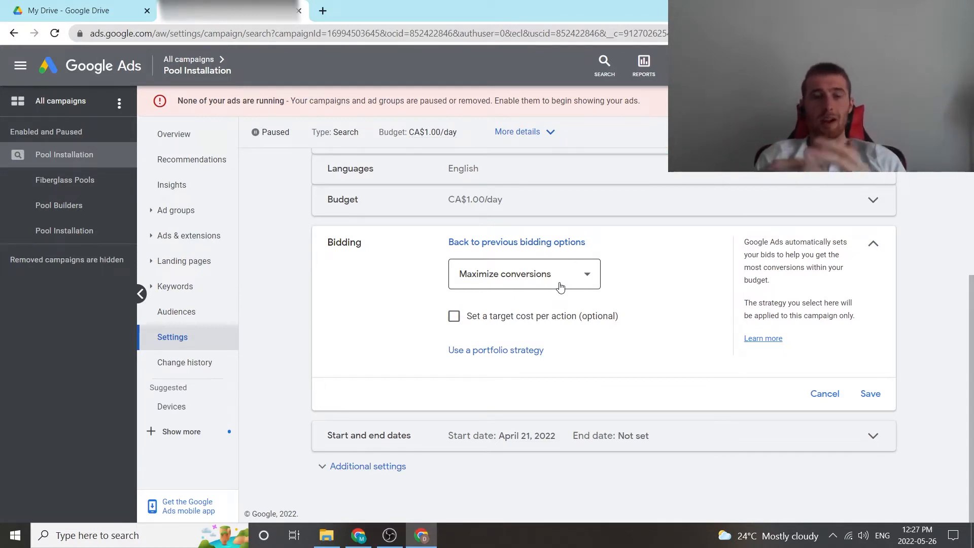
{"action": "left_click", "coordinate": [454, 315]}
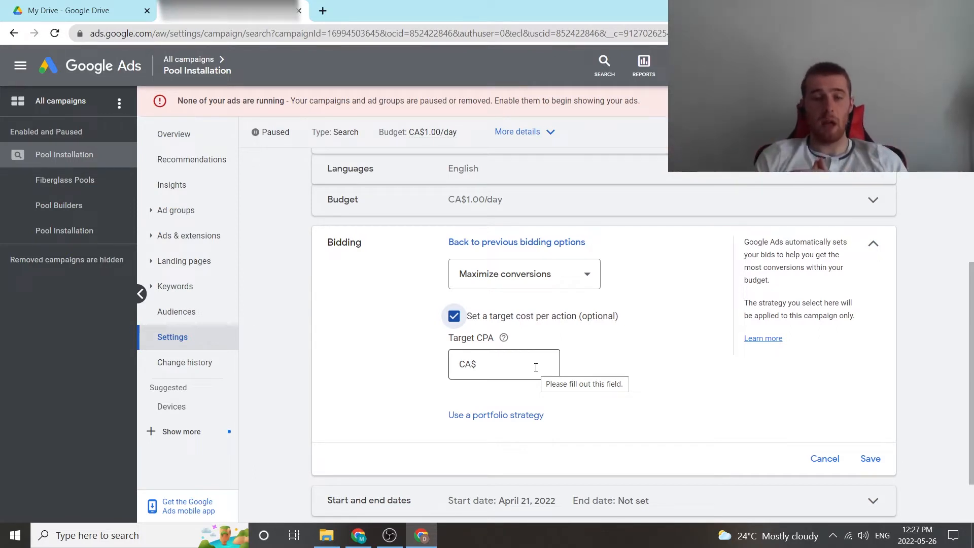
Enter a target CPA of CA$45.00 for Maximize conversions
{"action": "left_click", "coordinate": [504, 364]}
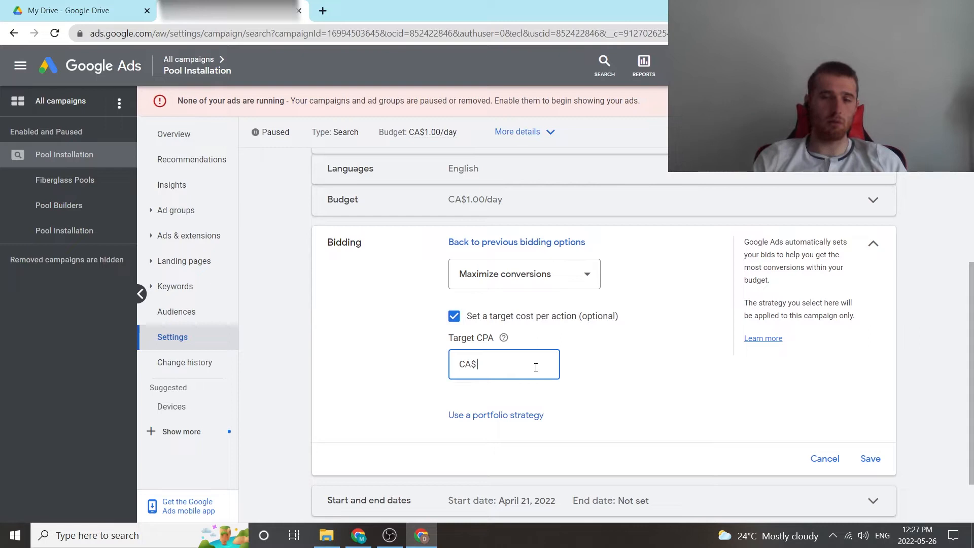
{"action": "type", "text": "45.00"}
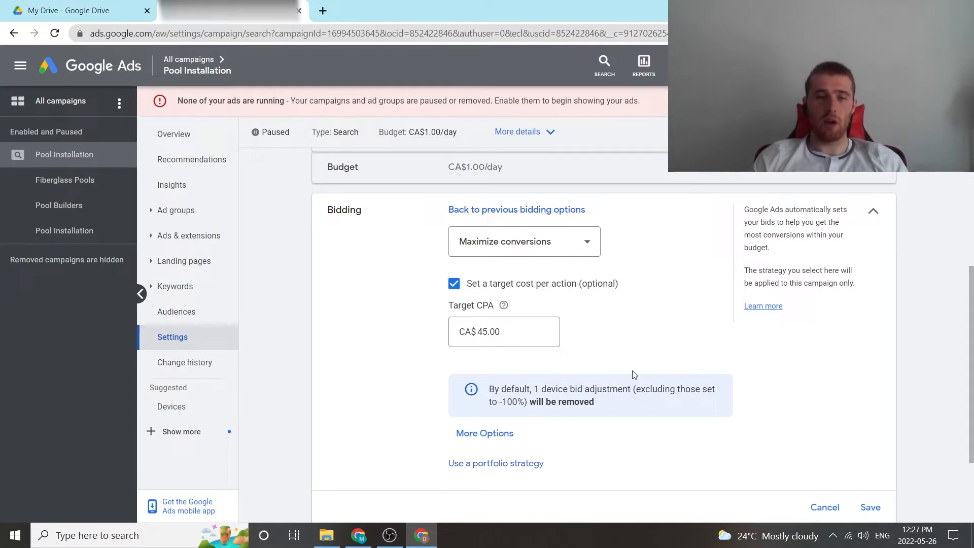
{"action": "mouse_move", "coordinate": [565, 350]}
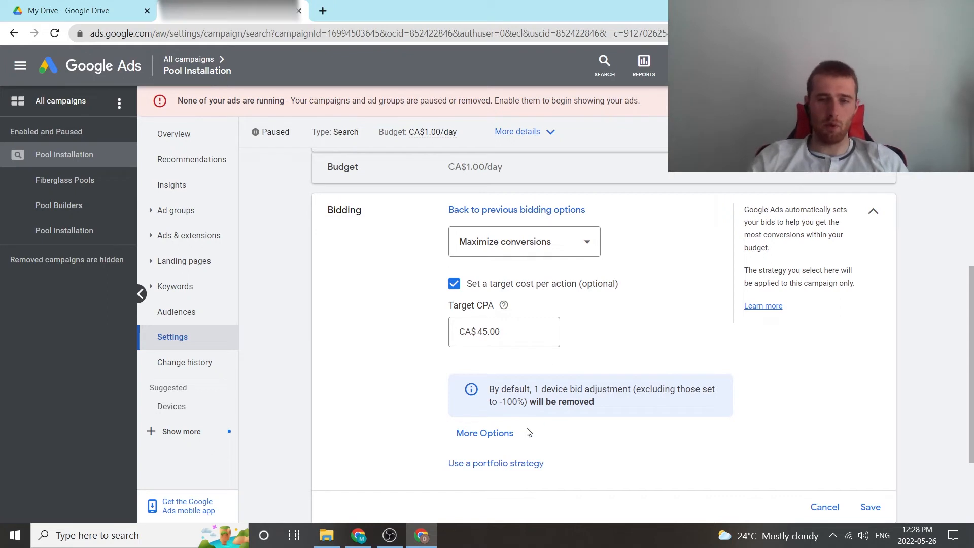
Under More Options, leave 'Remove 1 device bid adjustment' unticked so the adjustment stays
{"action": "left_click", "coordinate": [485, 434]}
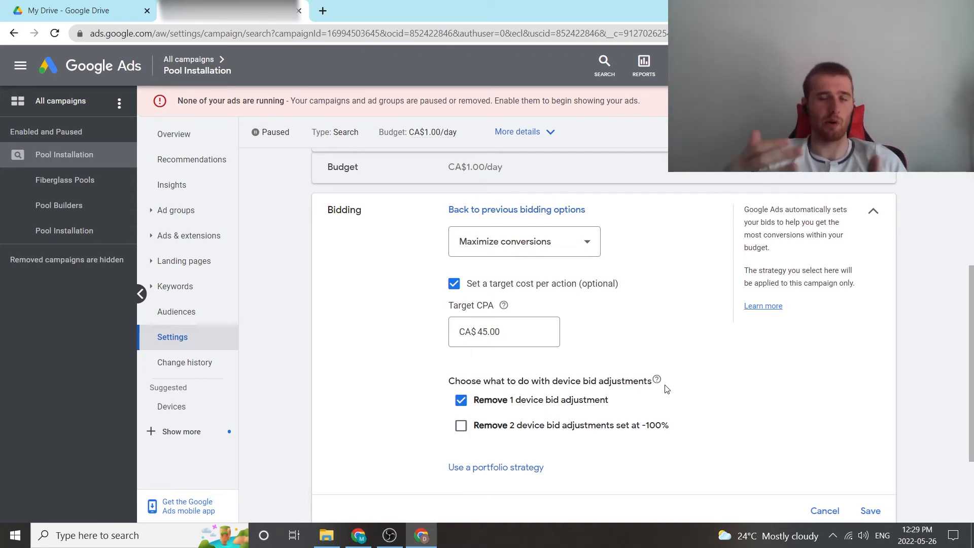
{"action": "left_click", "coordinate": [461, 400]}
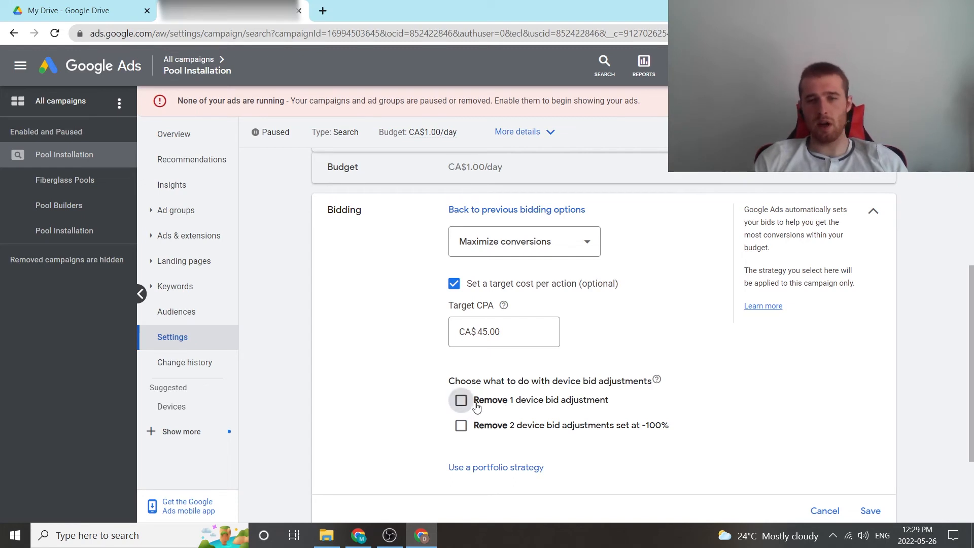
{"action": "mouse_move", "coordinate": [652, 395]}
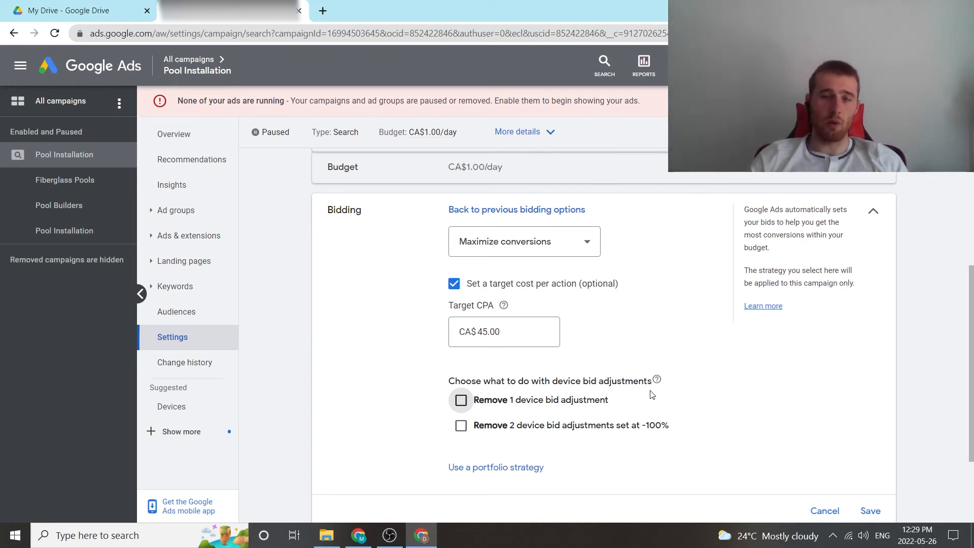
{"action": "left_click", "coordinate": [504, 331]}
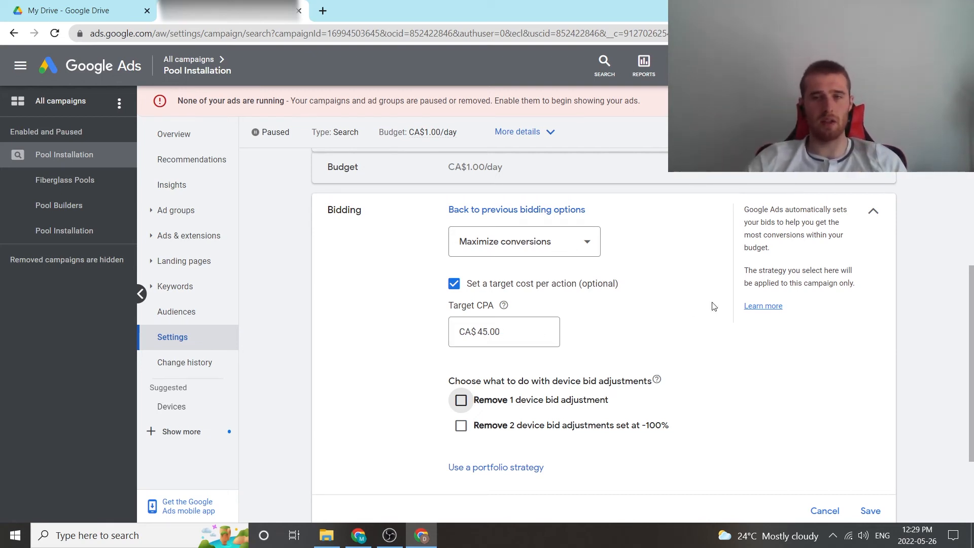
{"action": "scroll", "scroll_direction": "down", "scroll_amount": 3}
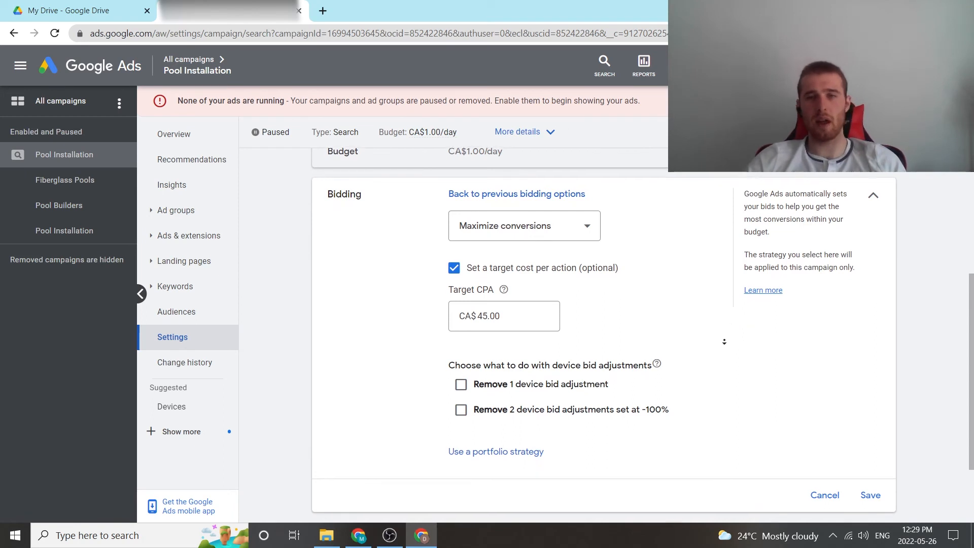
{"action": "scroll", "scroll_direction": "down", "scroll_amount": 3}
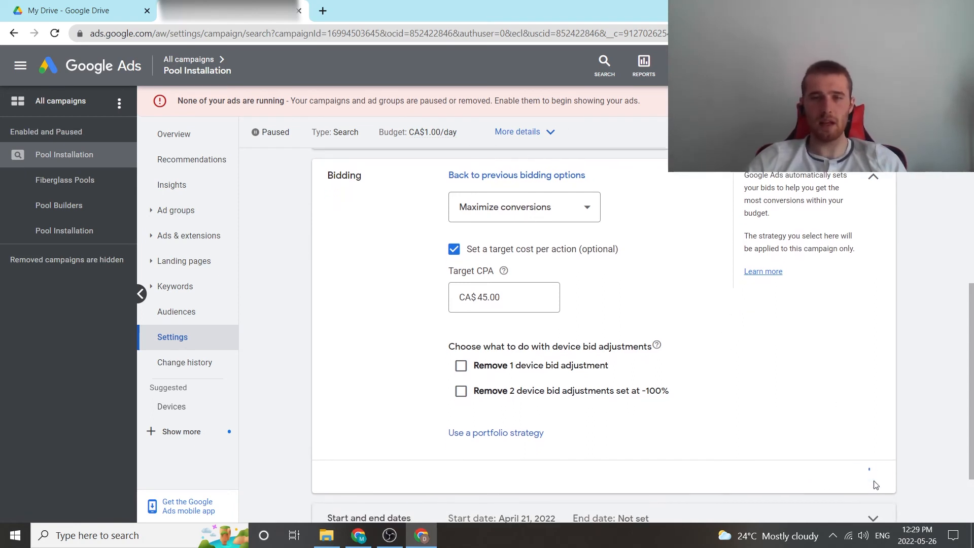